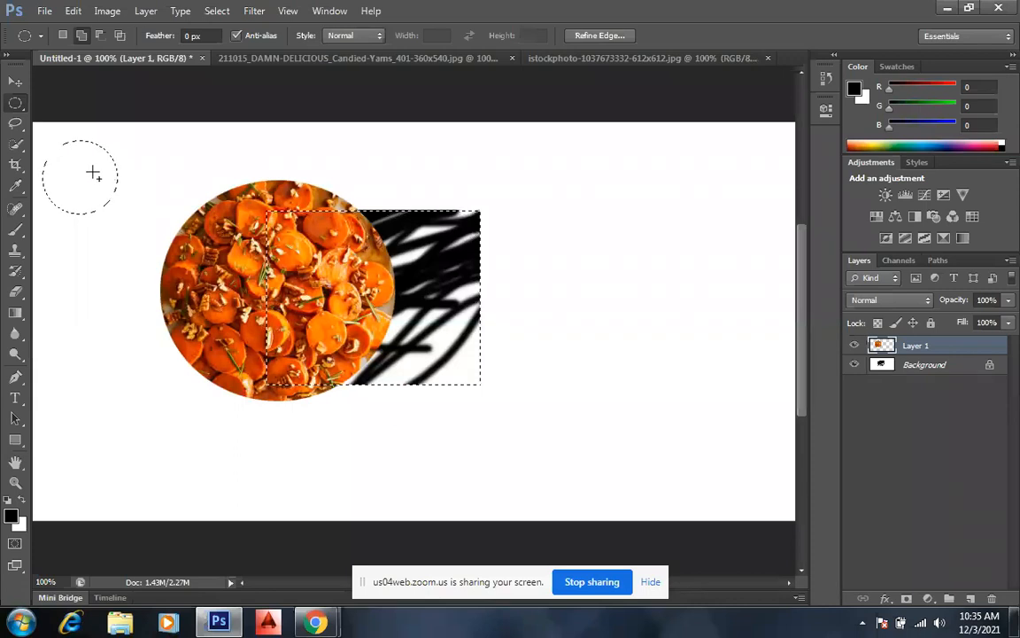
Step: Add an overlapping ellipse to the selection on the canvas's left side
{"action": "left_click_drag", "start_coordinate": [93, 173], "coordinate": [128, 199]}
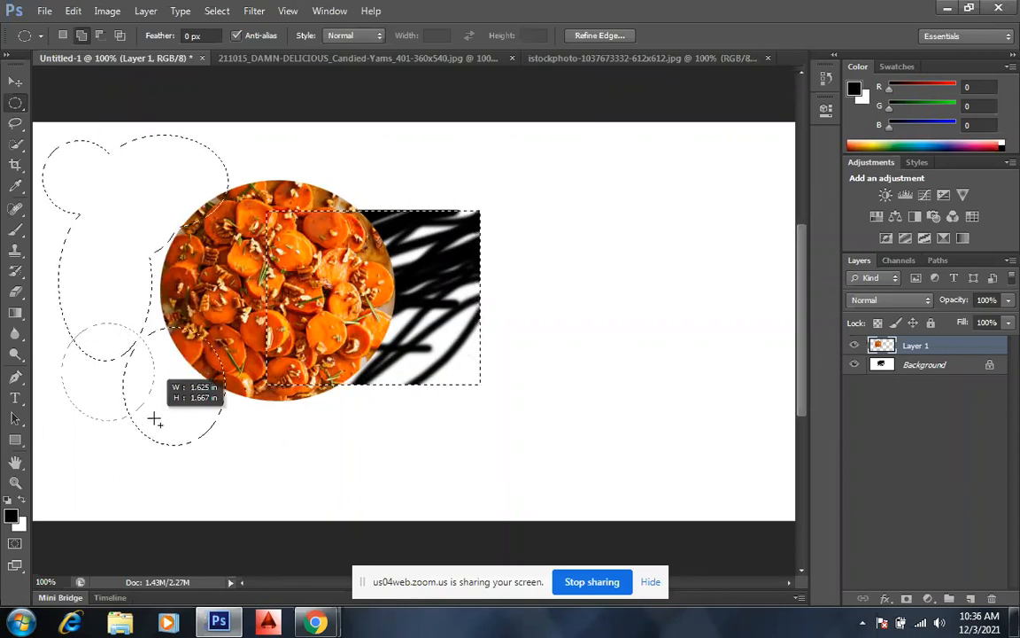
Step: Subtract an elliptical area from the existing selection, triggering the no-pixels-selected warning
{"action": "left_click_drag", "start_coordinate": [155, 418], "coordinate": [120, 340]}
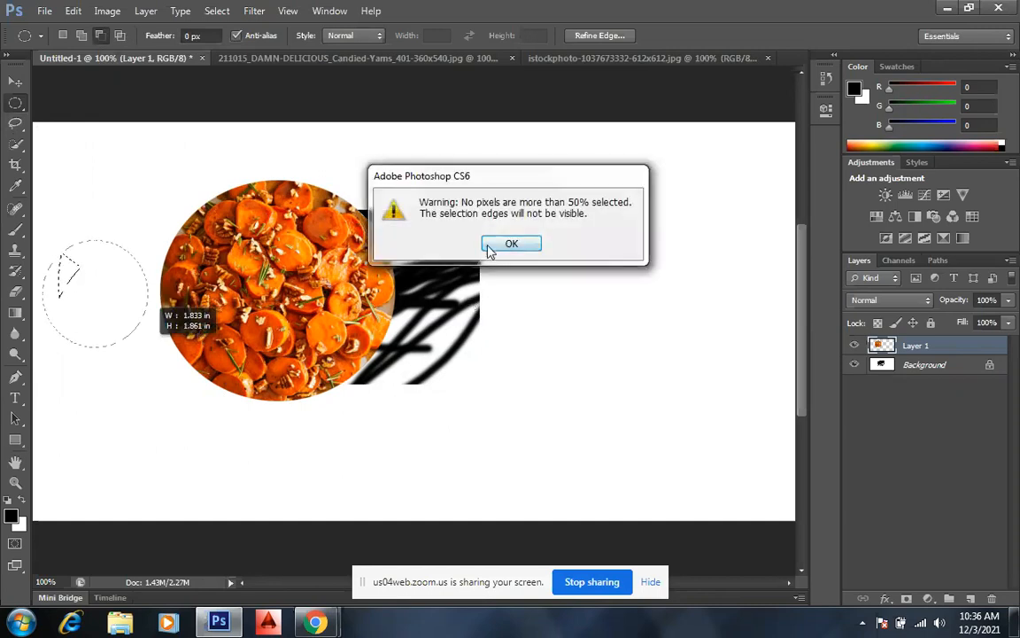
Step: Dismiss the 'no pixels are more than 50% selected' warning with OK
{"action": "left_click", "coordinate": [511, 243]}
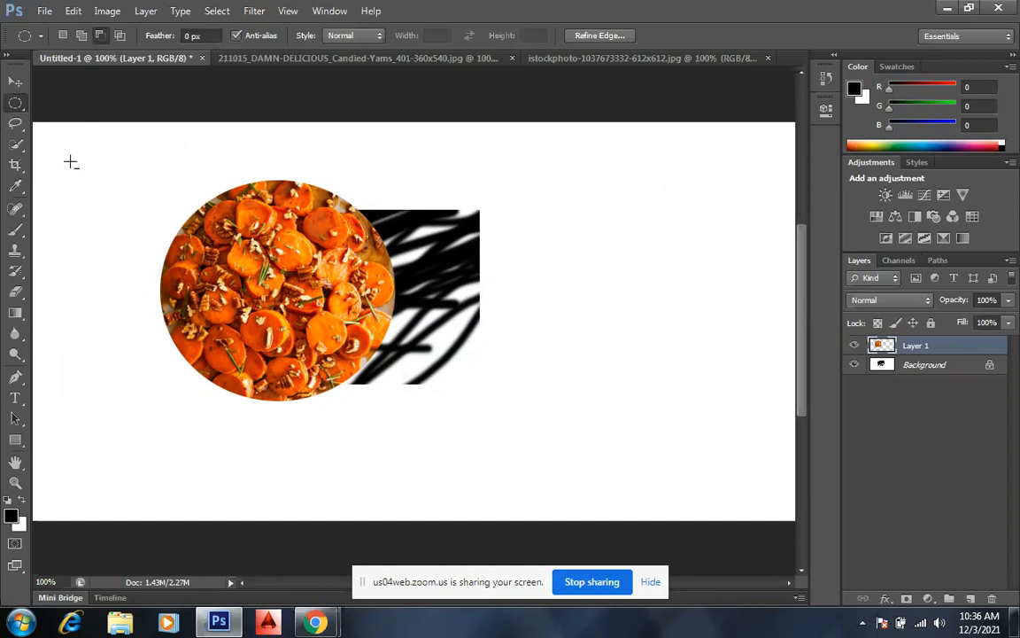
{"action": "mouse_move", "coordinate": [219, 184]}
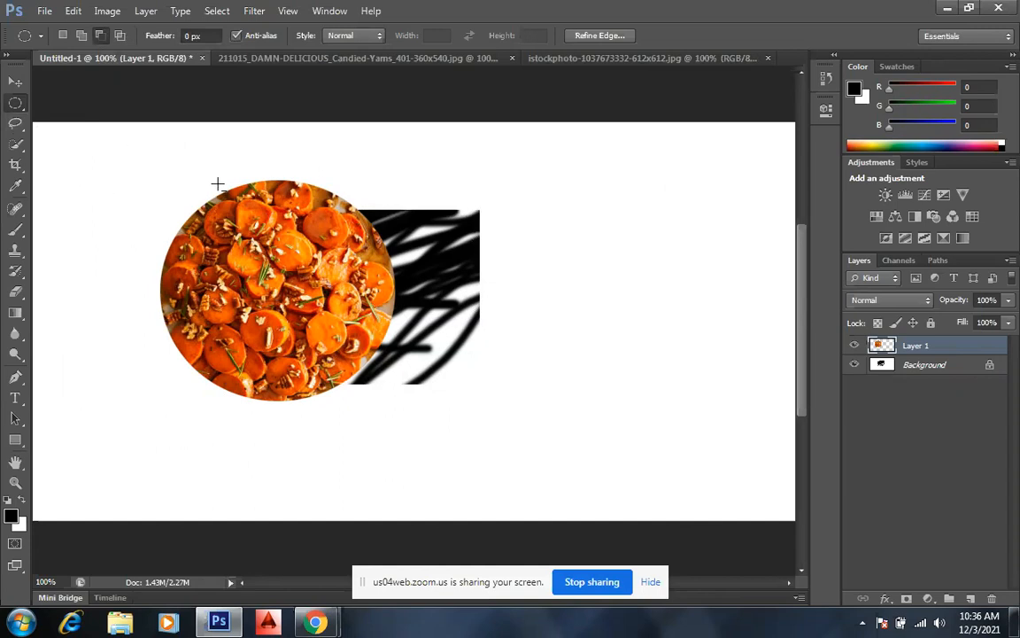